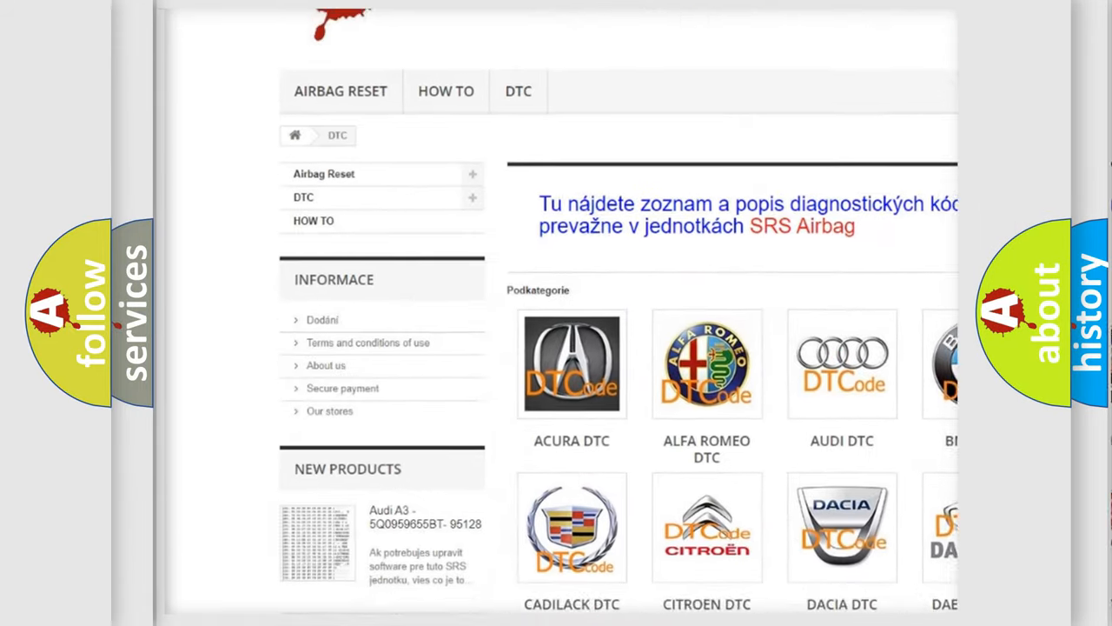
scroll("down", 3)
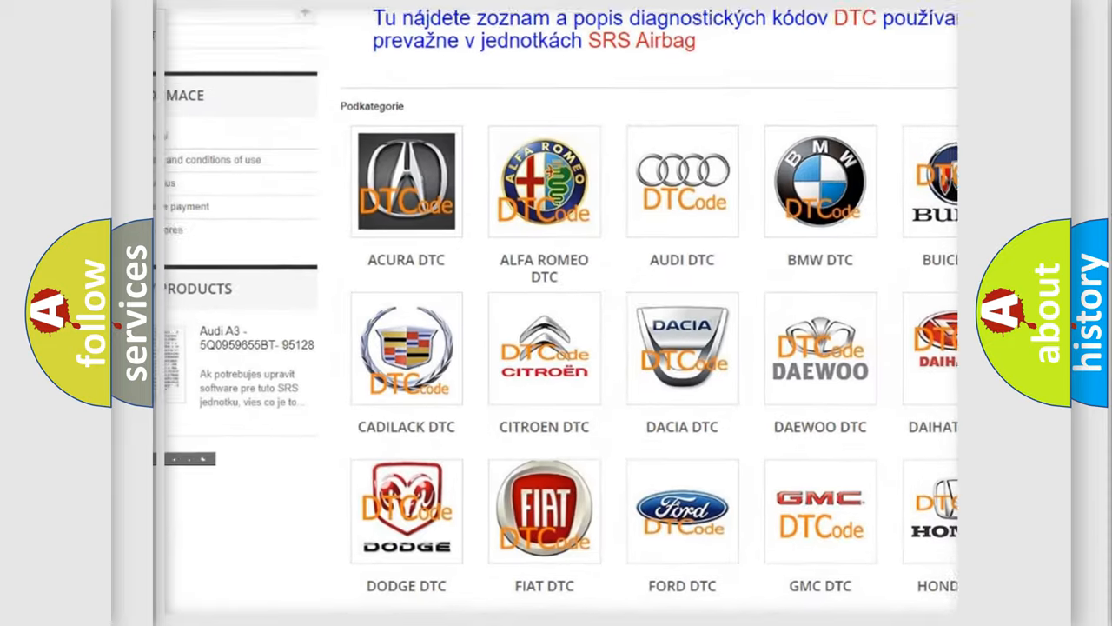
scroll("down", 3)
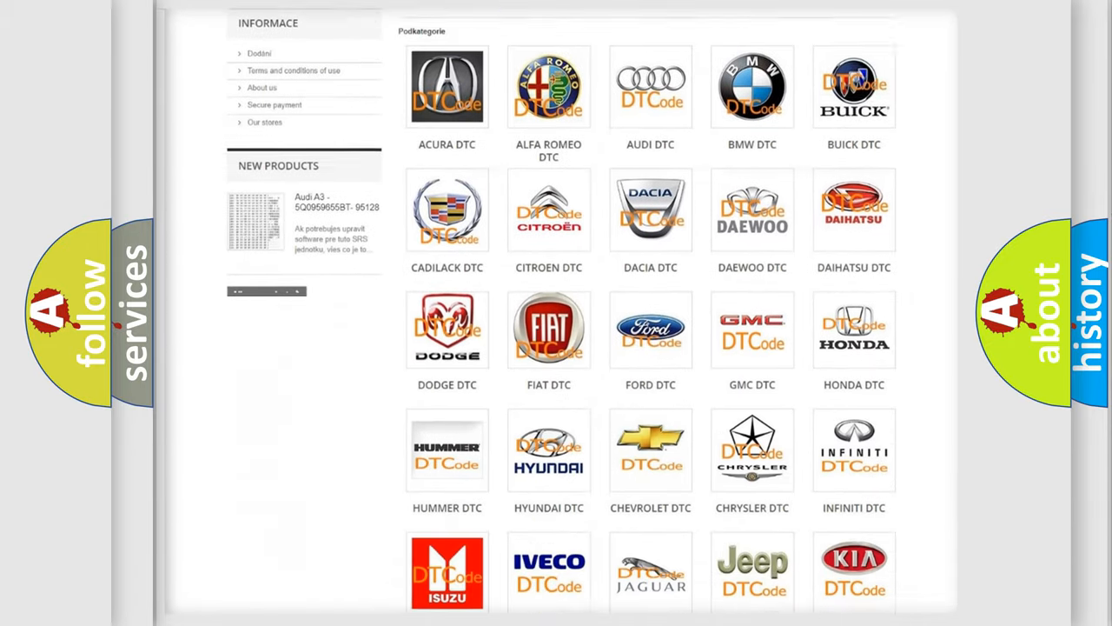
scroll("down", 3)
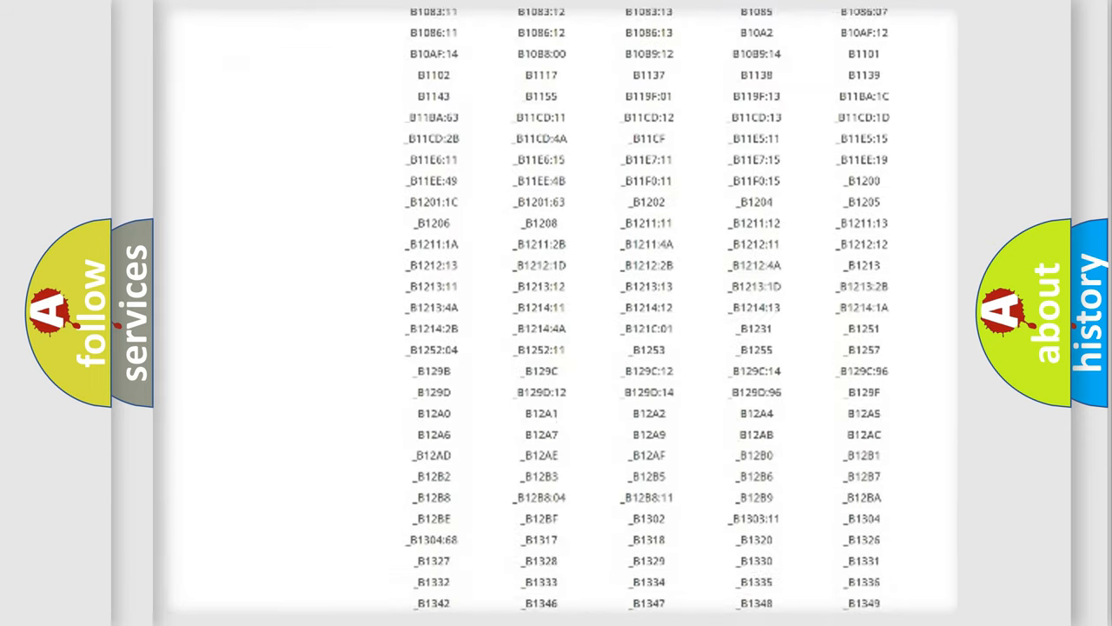
scroll("down", 3)
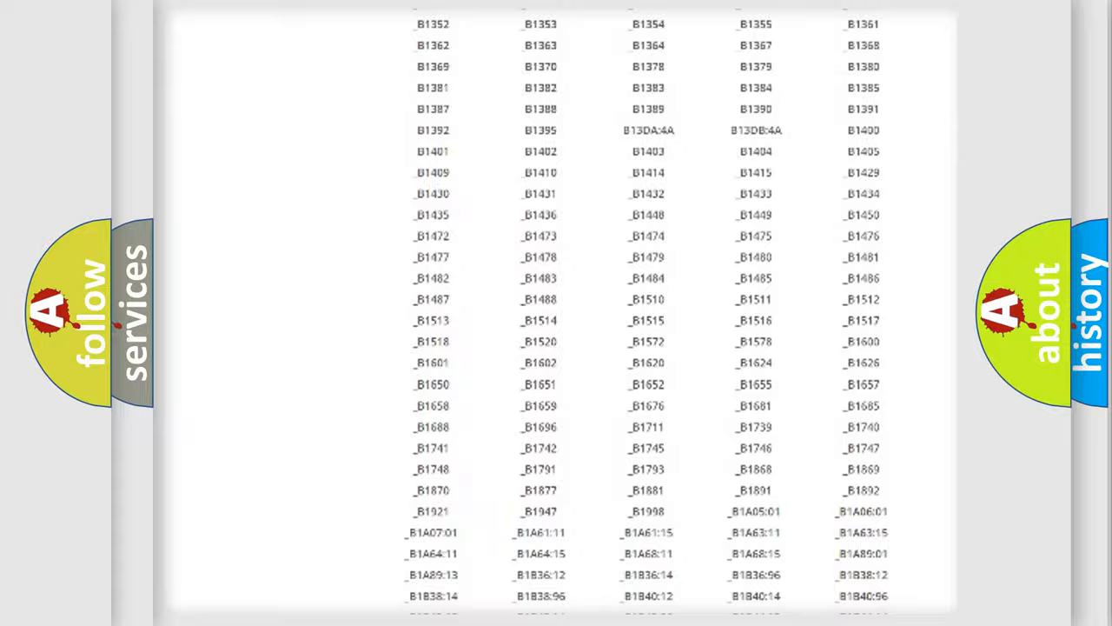